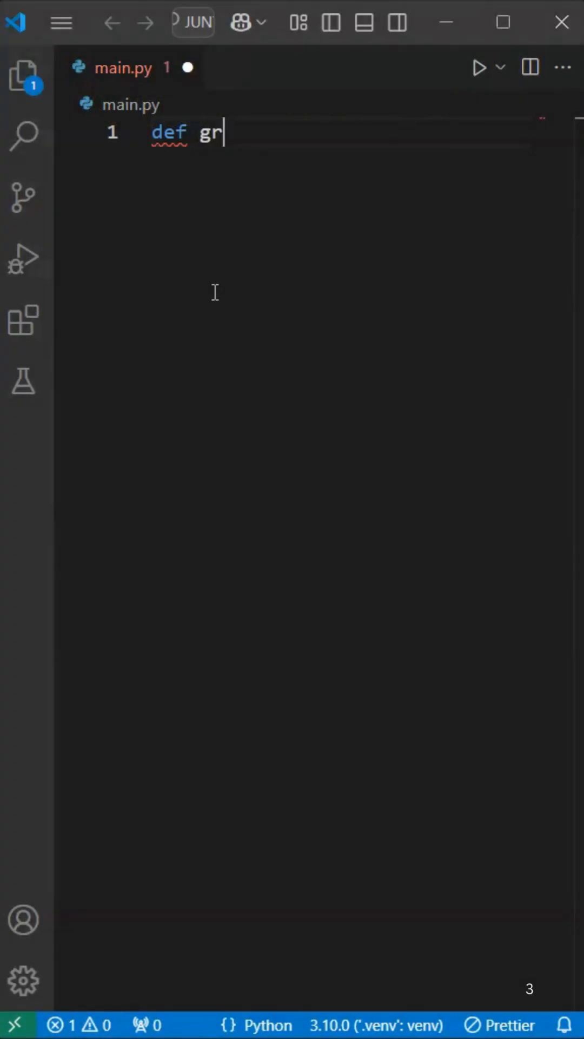
# Define greet() that prints "HI" and calls itself, then call greet() below.
pyautogui.write('eet():')
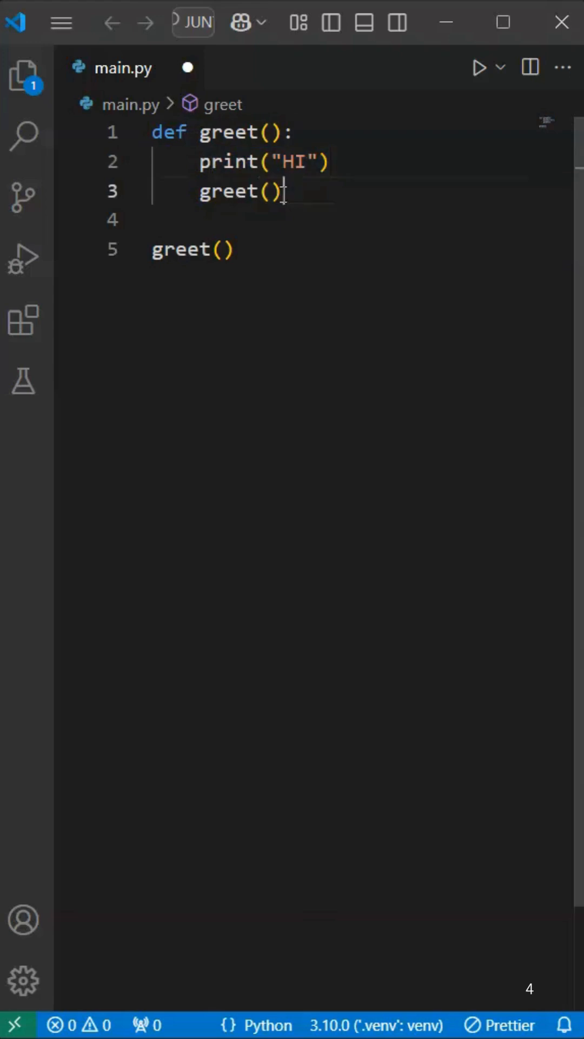
# Save main.py with the self-calling greet function.
pyautogui.doubleClick(232, 132)
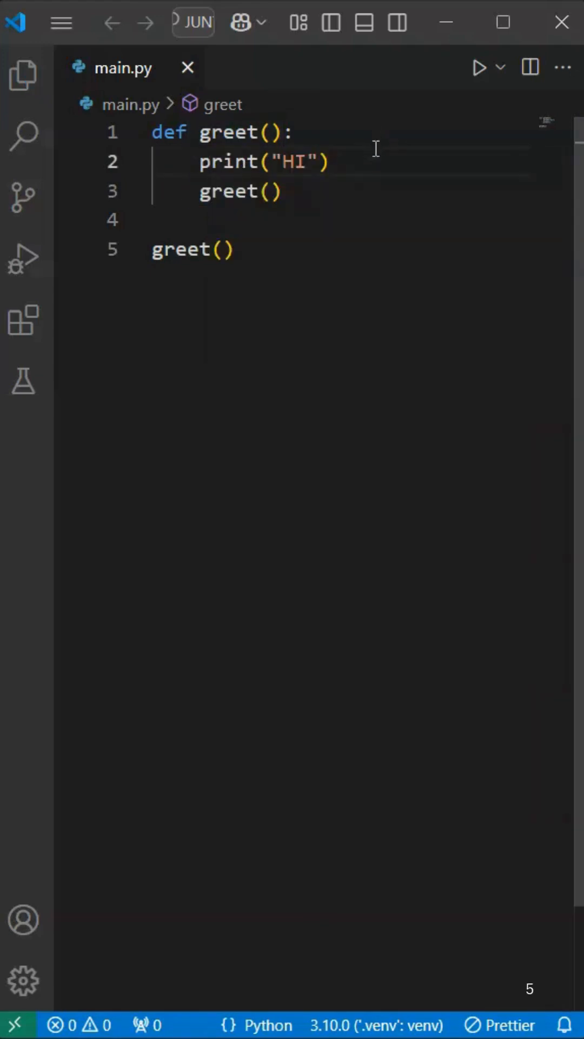
# Give greet a parameter n, call it with n = 1, and run to get the recursion traceback.
pyautogui.click(478, 67)
pyautogui.write('n = 1')
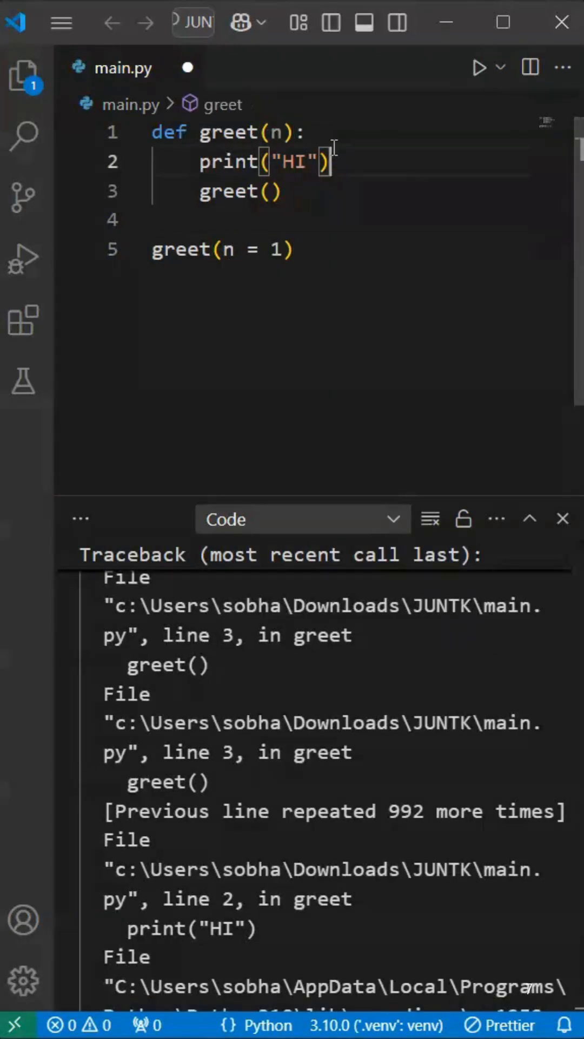
# Add the base case 'if n>5: return', recurse with greet(n+1), and run to print HI five times.
pyautogui.press('Enter')
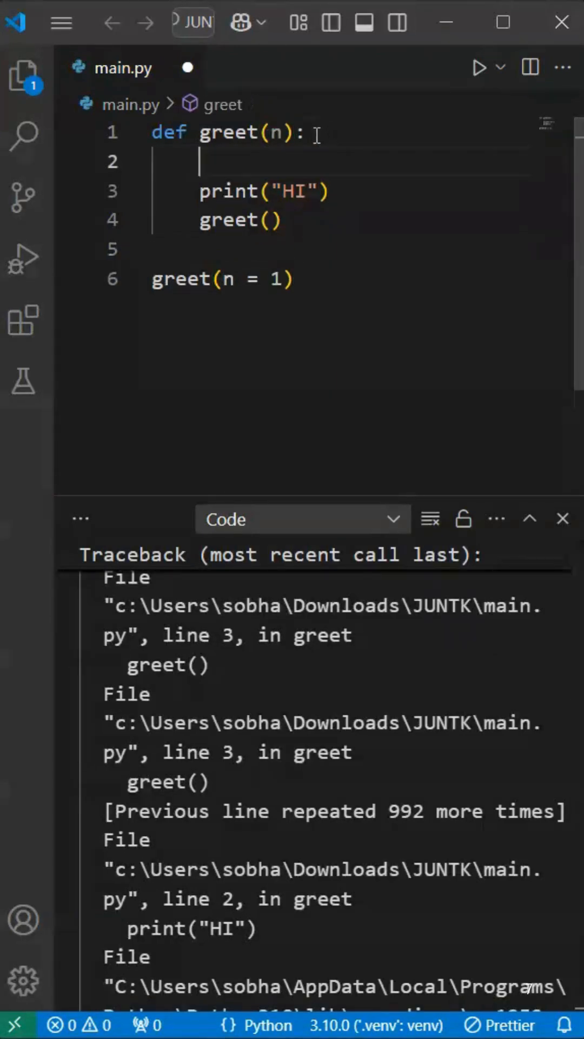
pyautogui.write('if n>5:')
pyautogui.write('return')
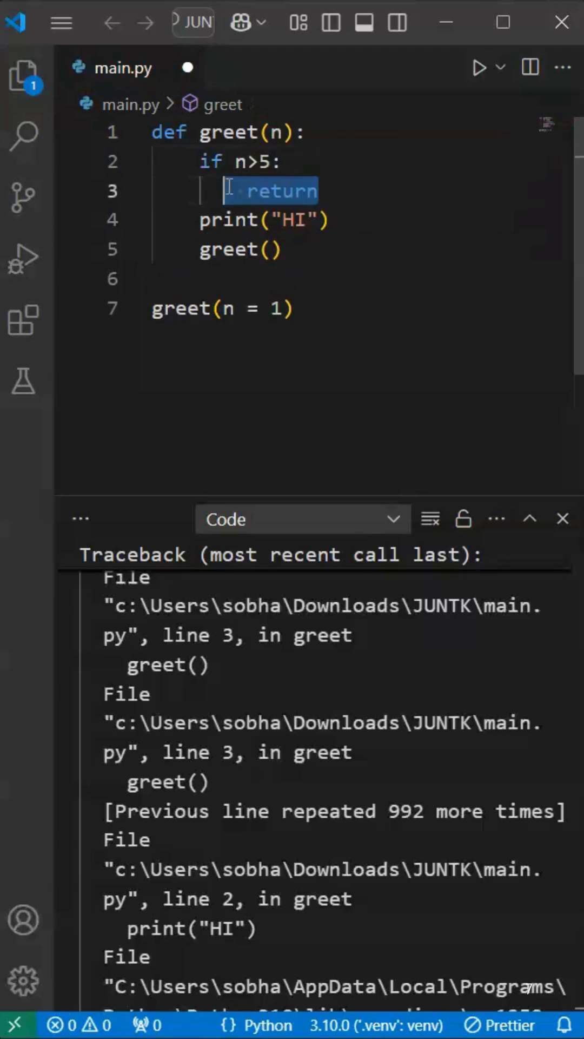
pyautogui.click(478, 67)
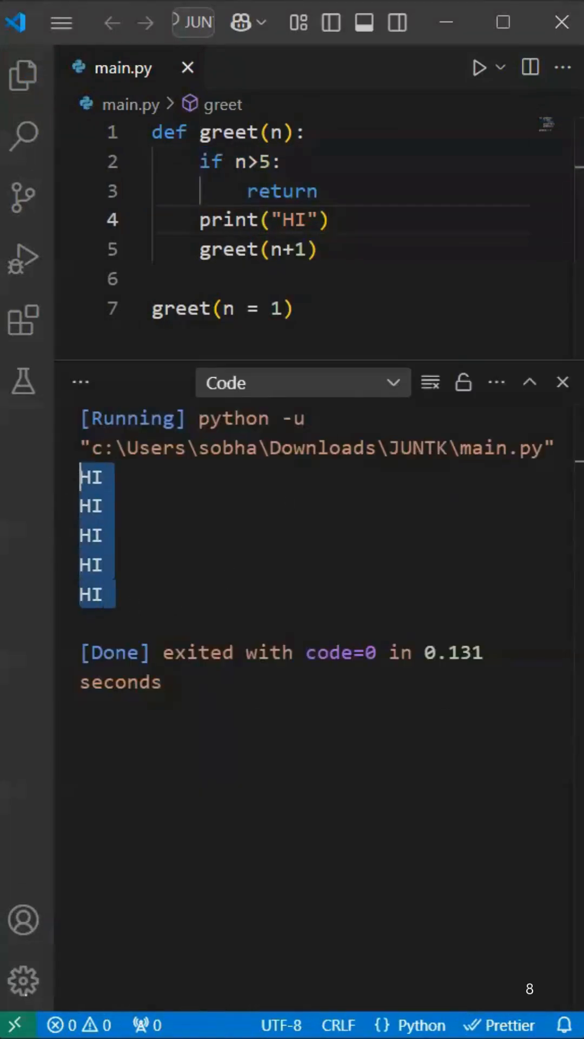